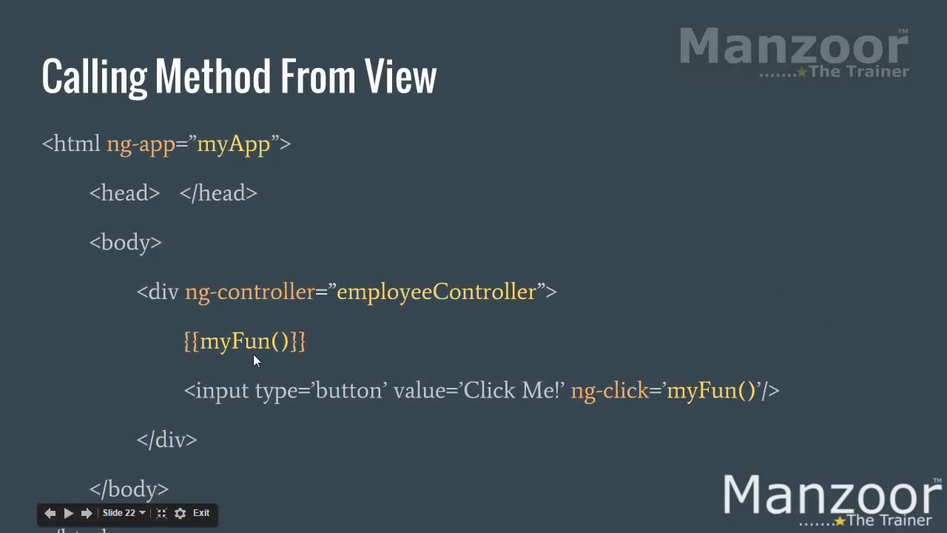
mouse_move(278, 340)
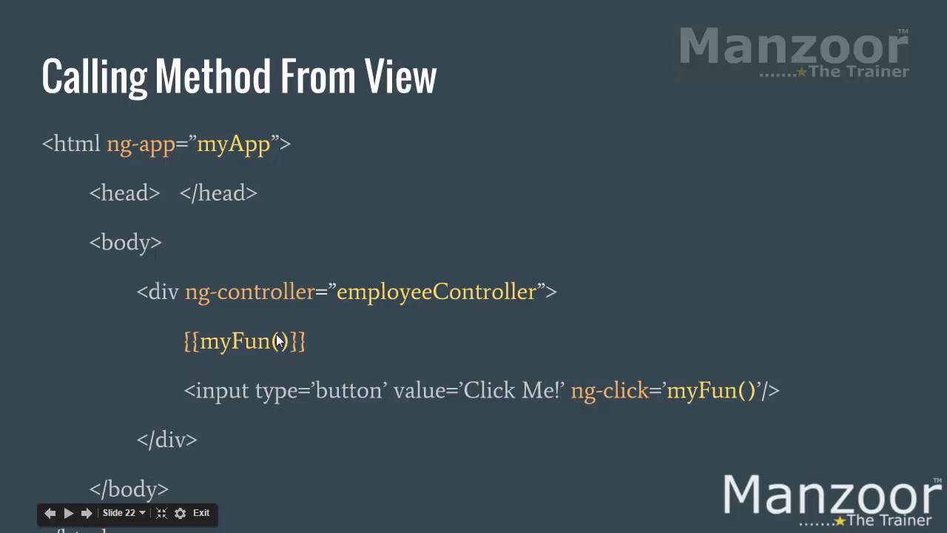
Leave the slideshow and switch to Visual Studio with myapp.js open.
click(85, 512)
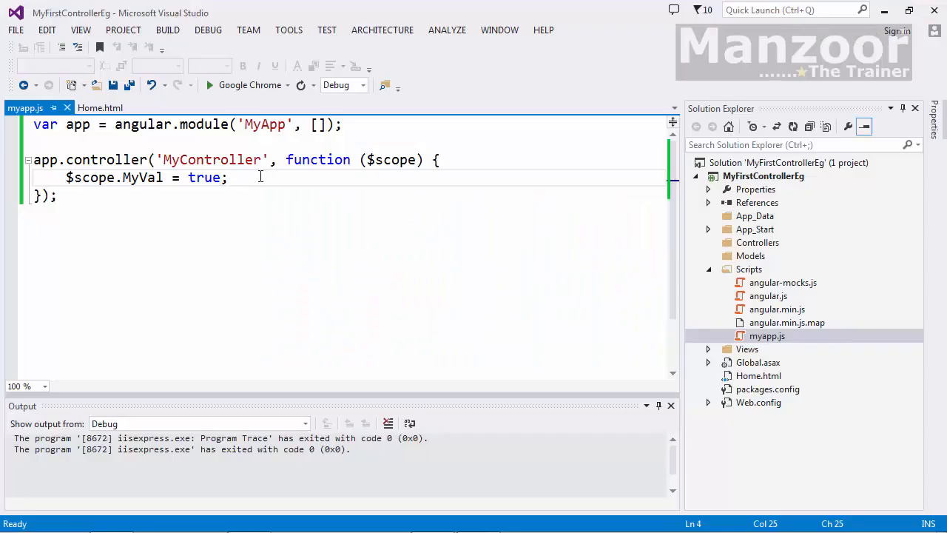
Add $scope.MyFun = function() { alert('Welcome To The World...'); } to MyController, fixing the misspelled name.
text($)
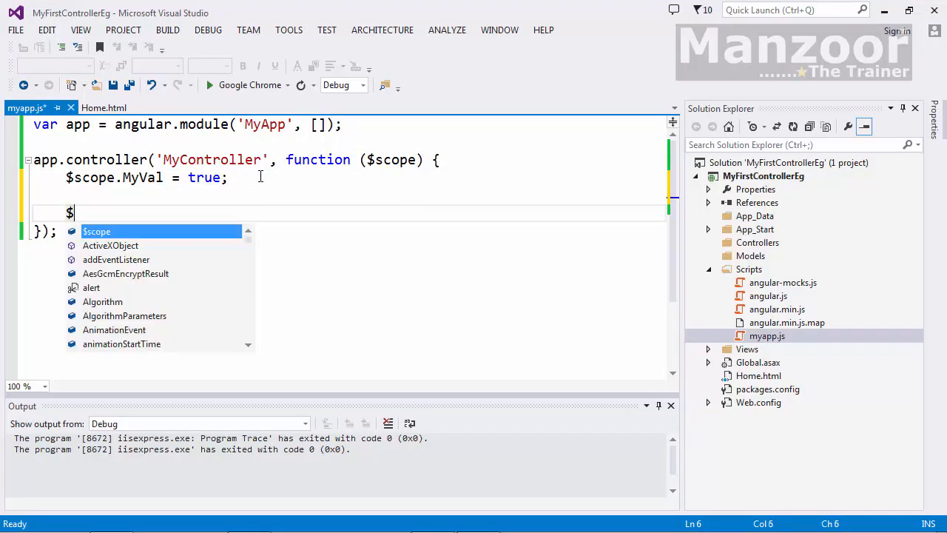
text(scope)
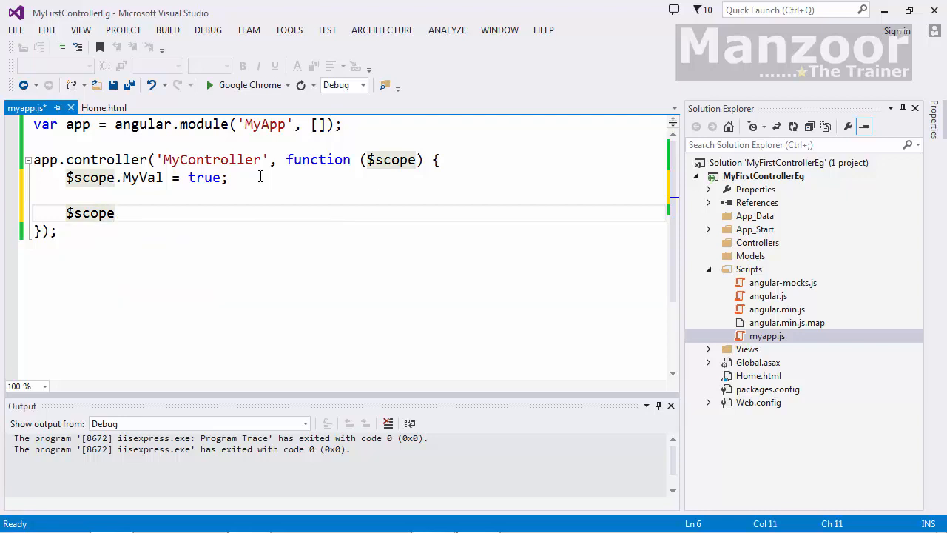
text(.)
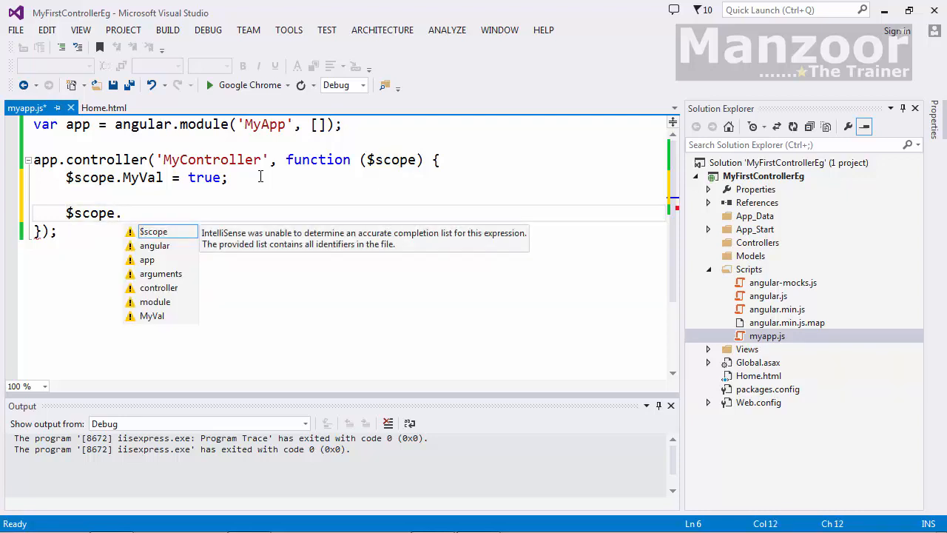
text(NyFu)
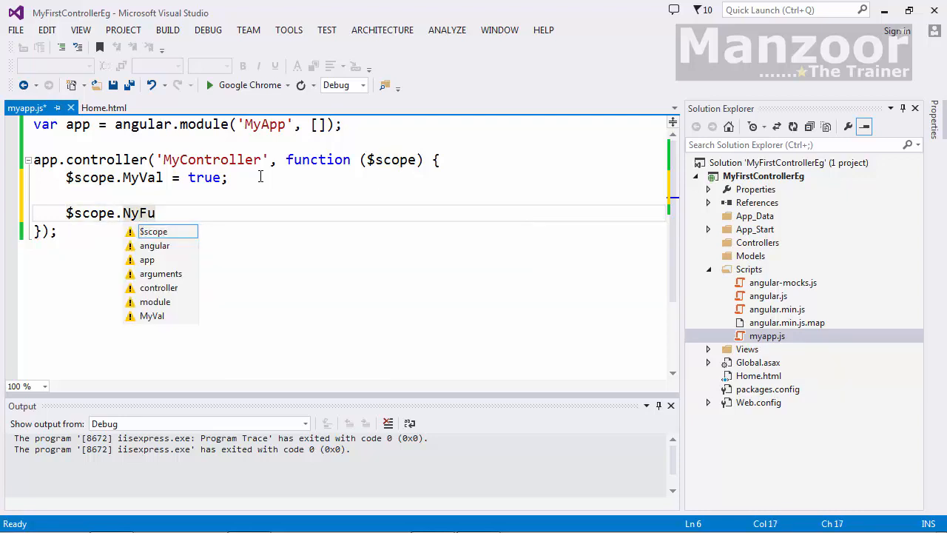
text(n=)
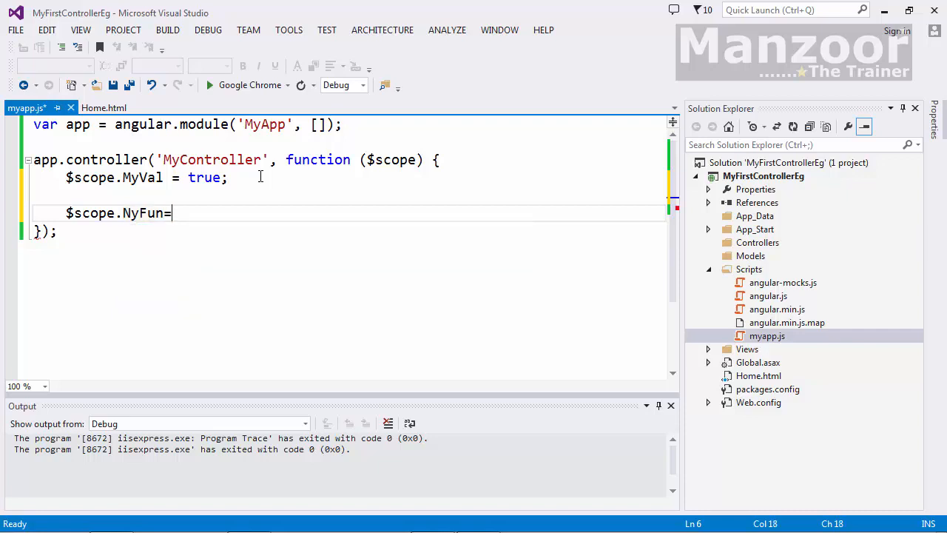
text(function)
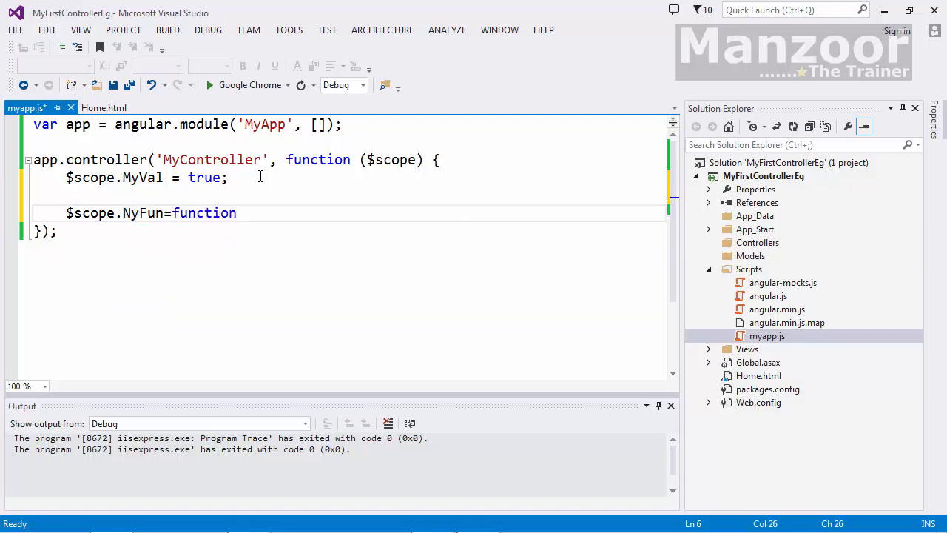
text(() {)
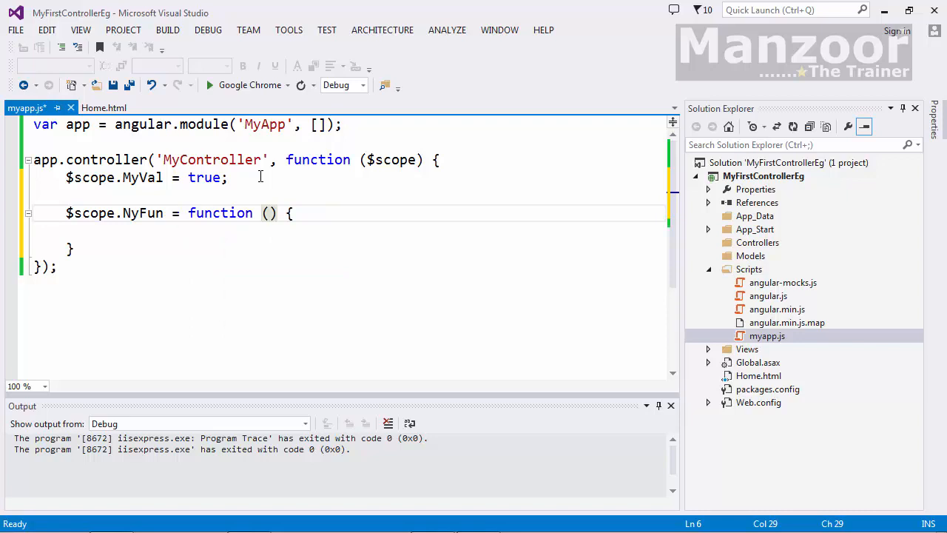
key(Backspace)
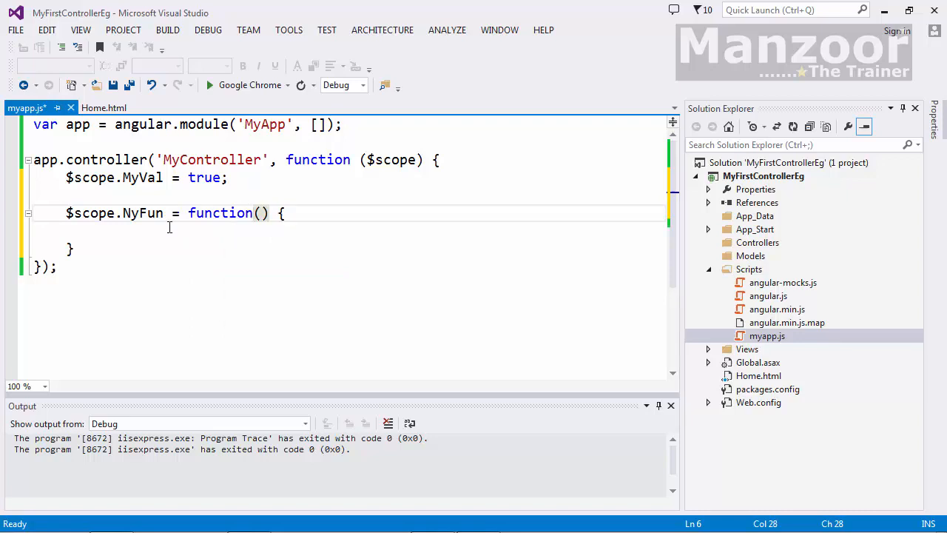
double_click(145, 213)
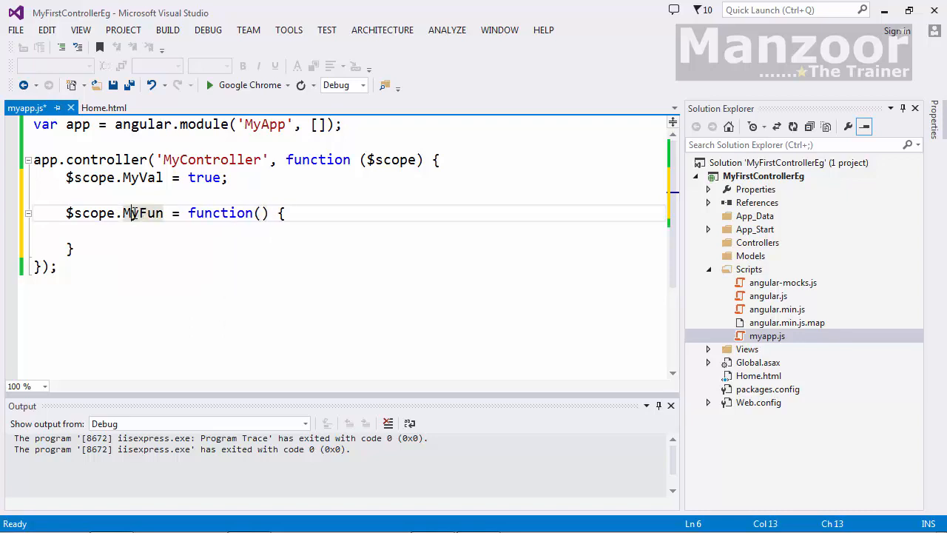
text(alert('Welcome To ');)
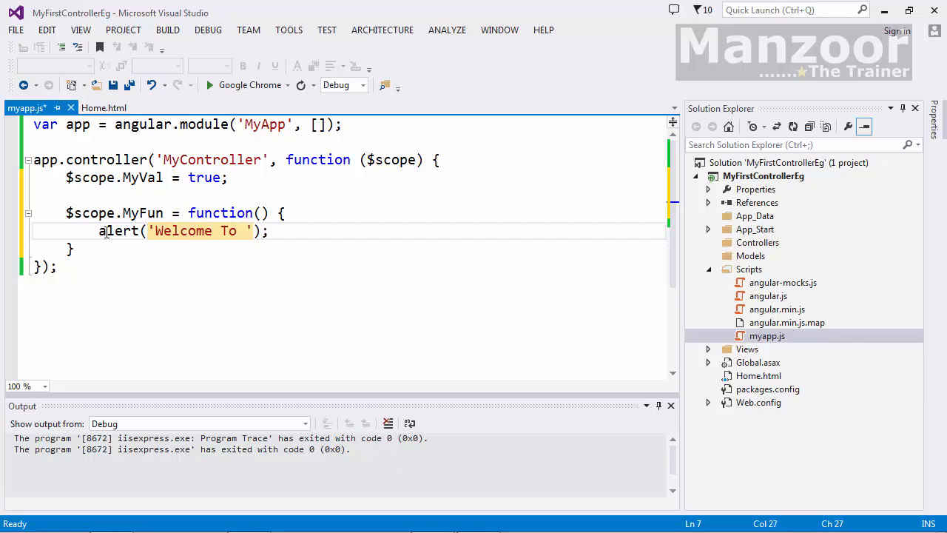
text(Th)
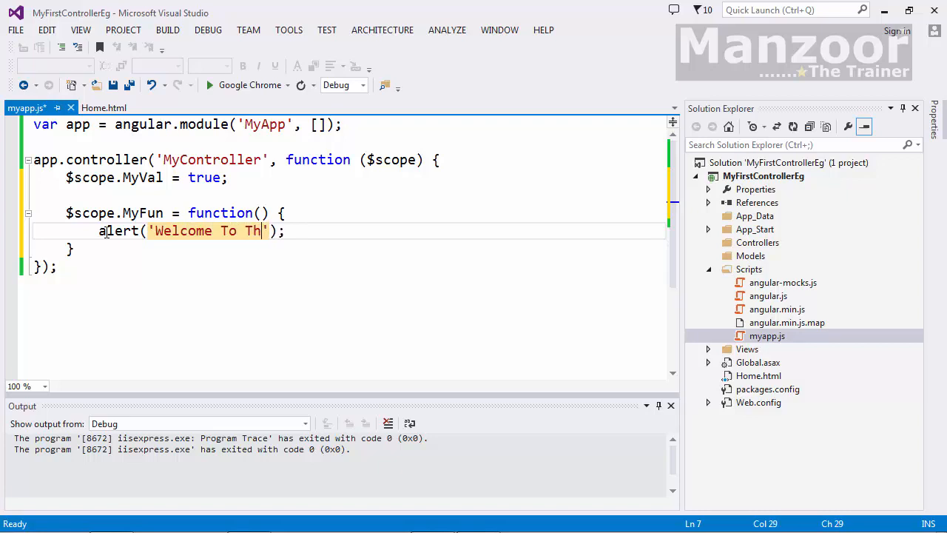
text(e Worl)
text({{)
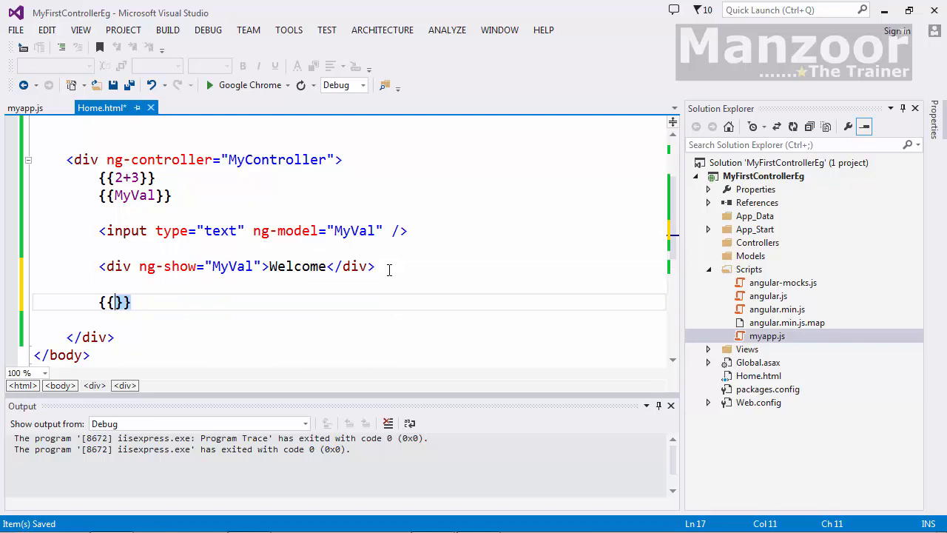
Bind the {{MyFun()}} expression in Home.html.
text(MyFun)
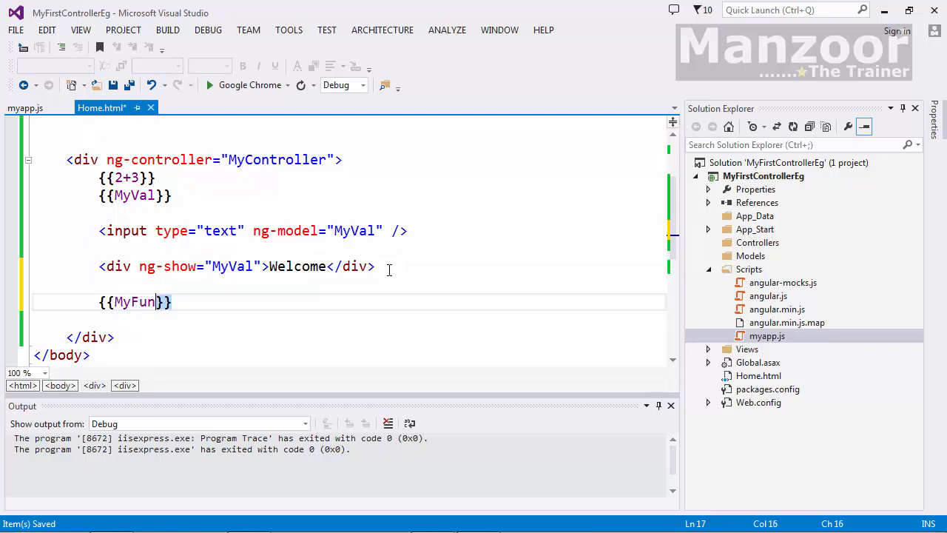
text(())
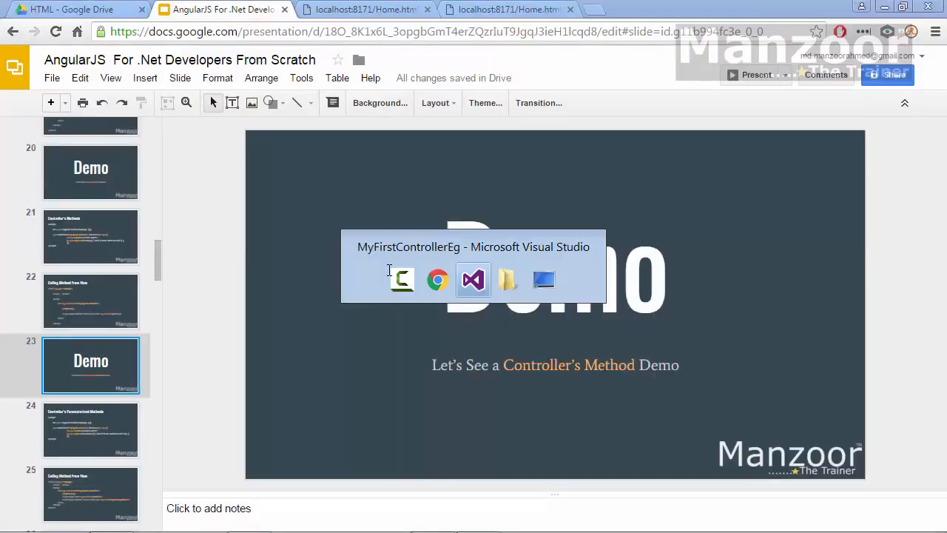
Run Home.html in Chrome to see the welcome alert, then select the {{MyFun()}} expression.
click(472, 279)
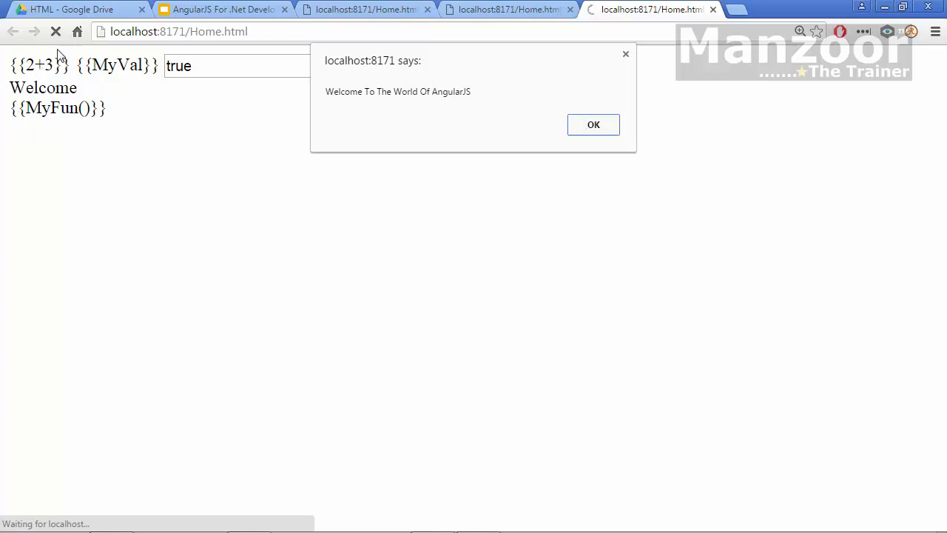
mouse_move(3, 101)
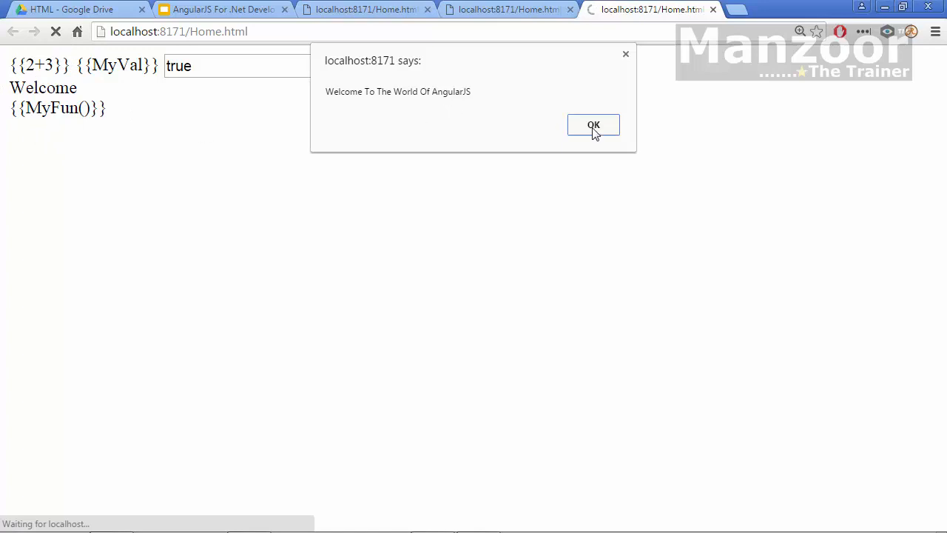
click(592, 124)
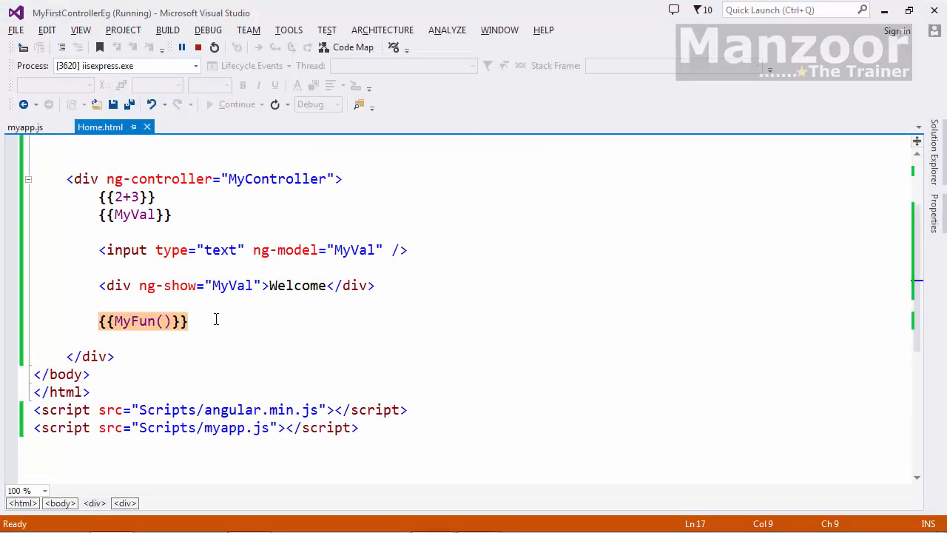
Replace the expression with <input type="button" ng-click="MyFun()" value="ClickMe" />.
text(<in)
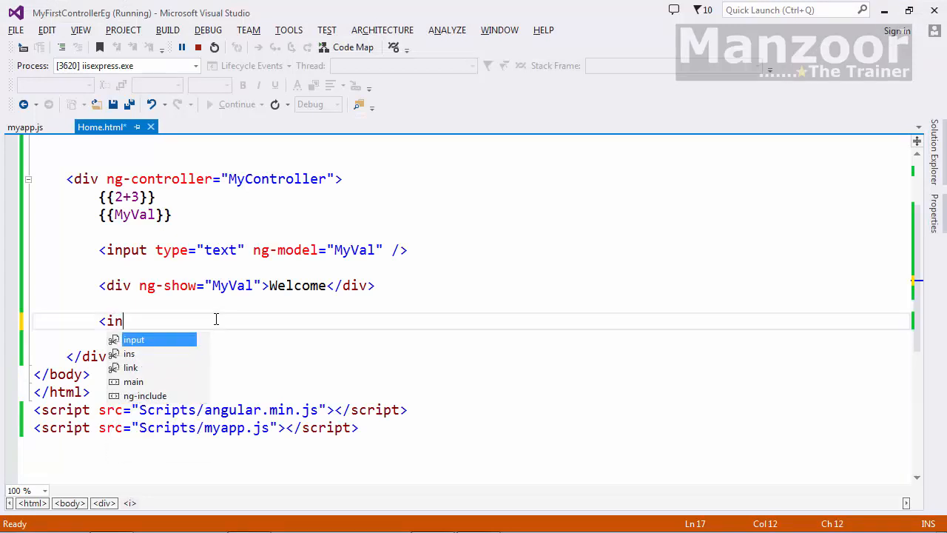
text(put)
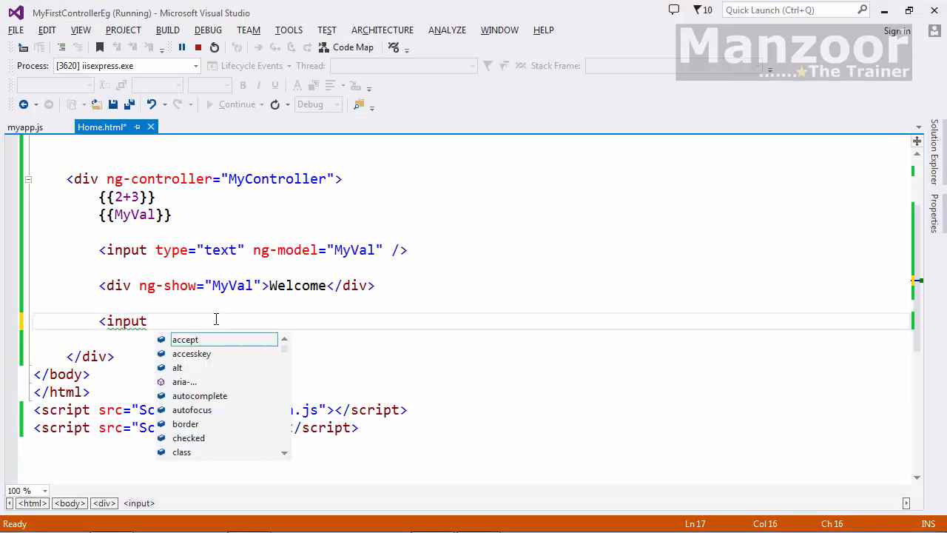
text(type="button" ng-c)
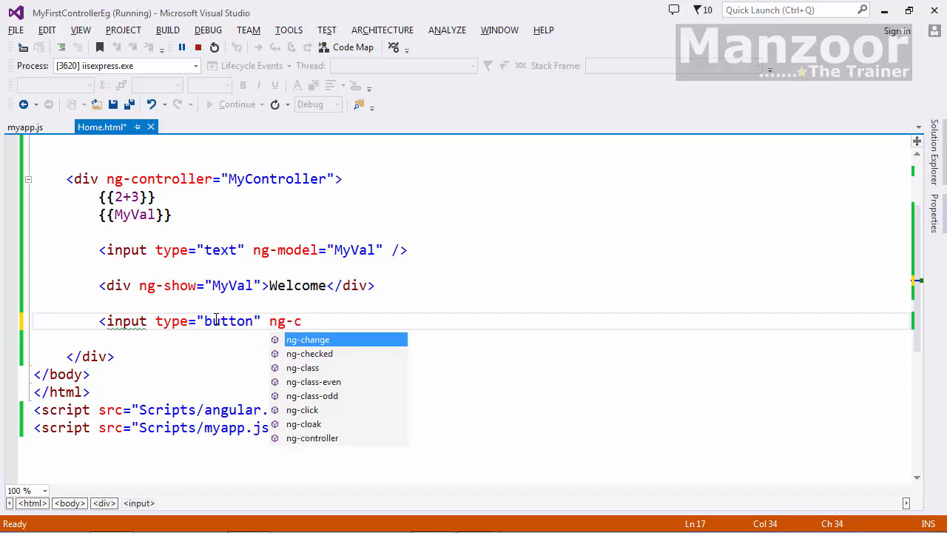
text(lick="")
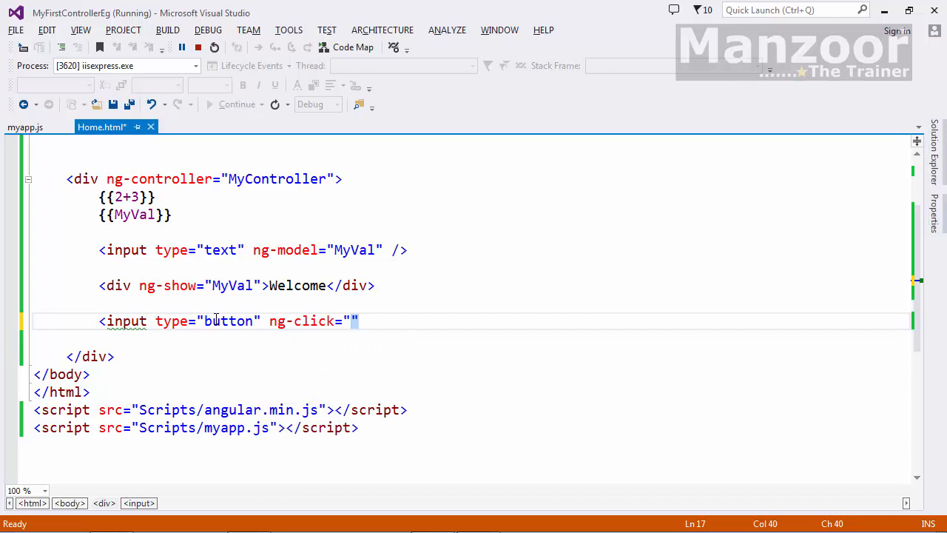
text(MyFun()
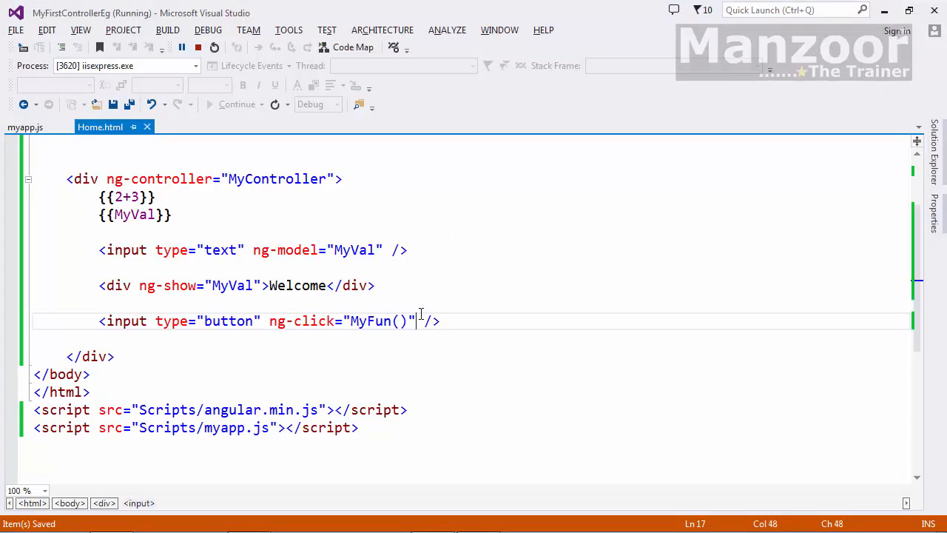
text(value="")
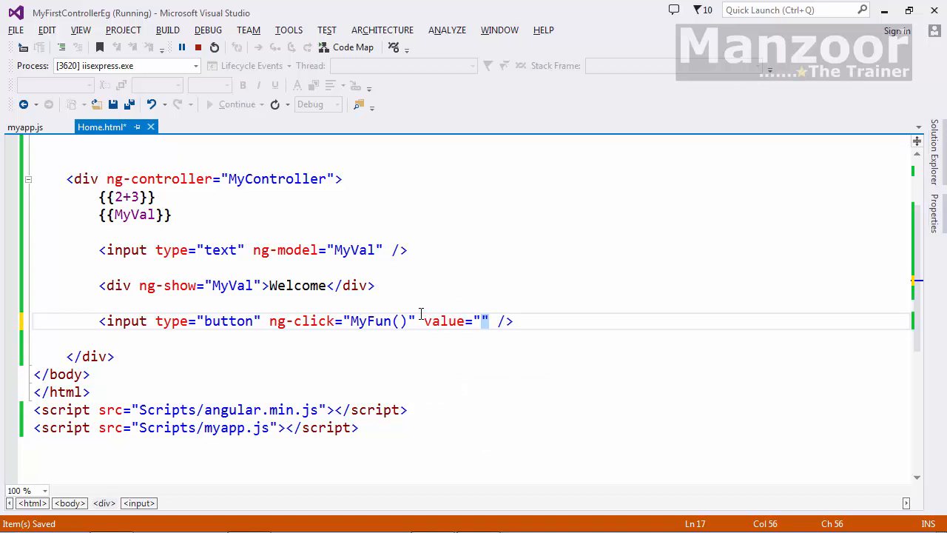
text(Cli)
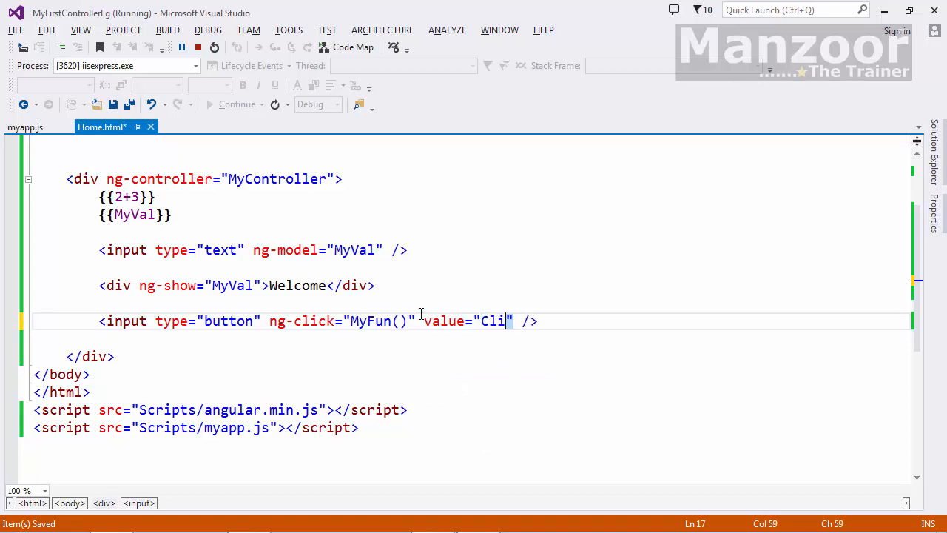
text(ckM)
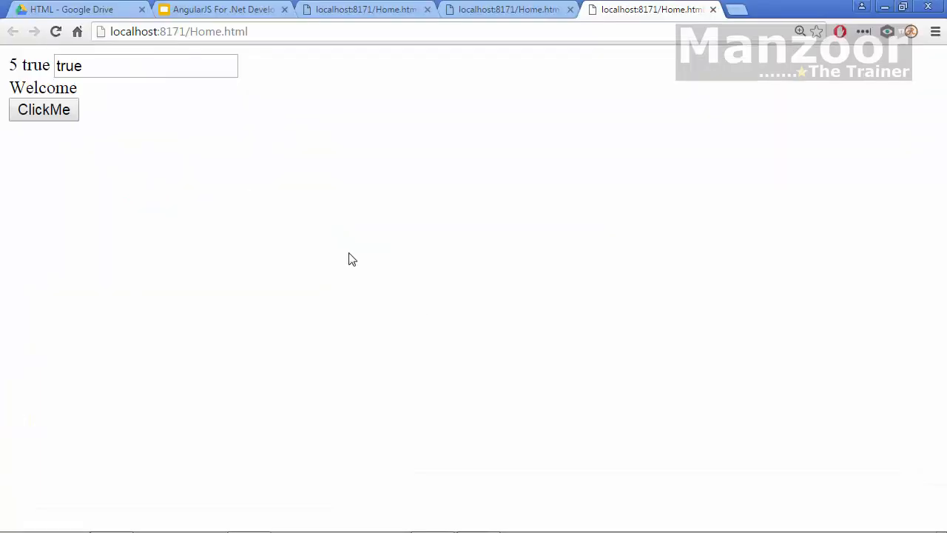
Trigger MyFun from the ClickMe button and dismiss the welcome alert.
click(45, 110)
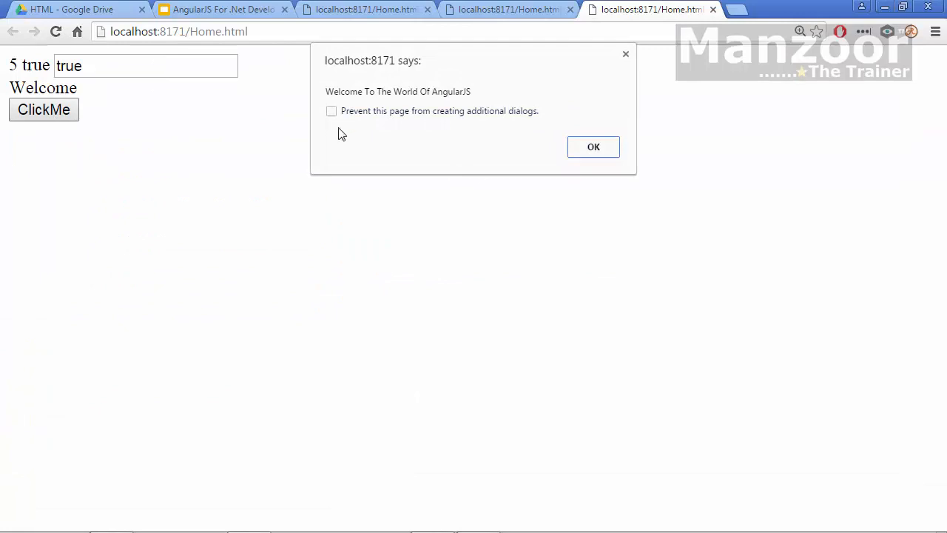
click(592, 147)
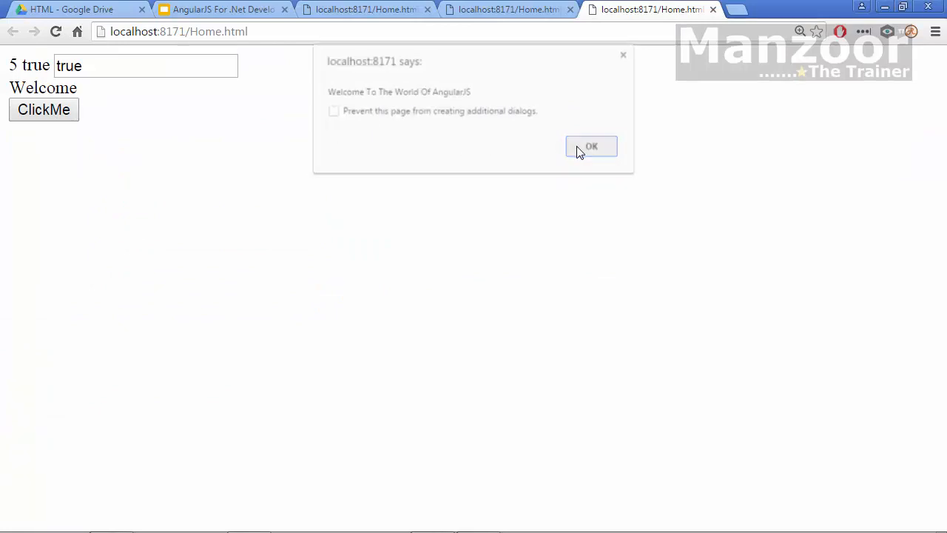
click(590, 146)
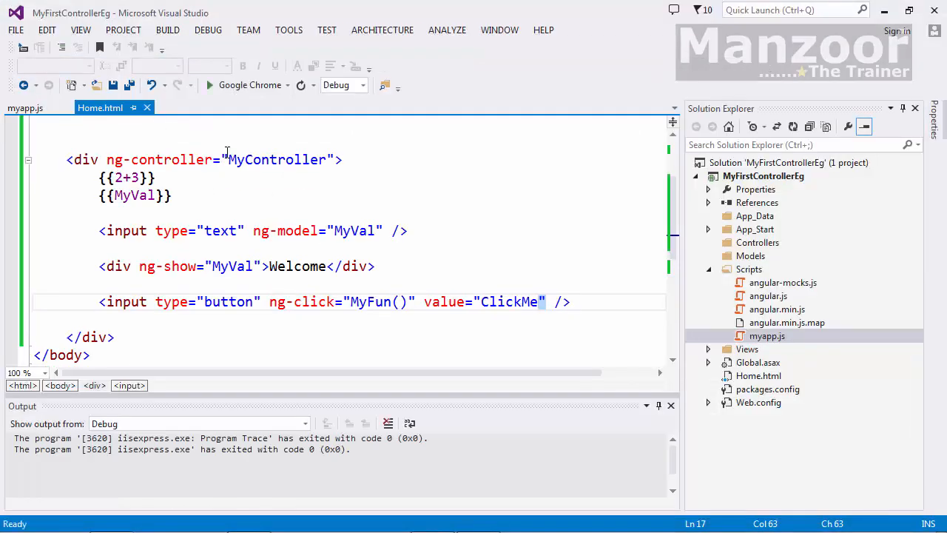
Append + $scope.MyVal to the alert text in myapp.js.
click(24, 106)
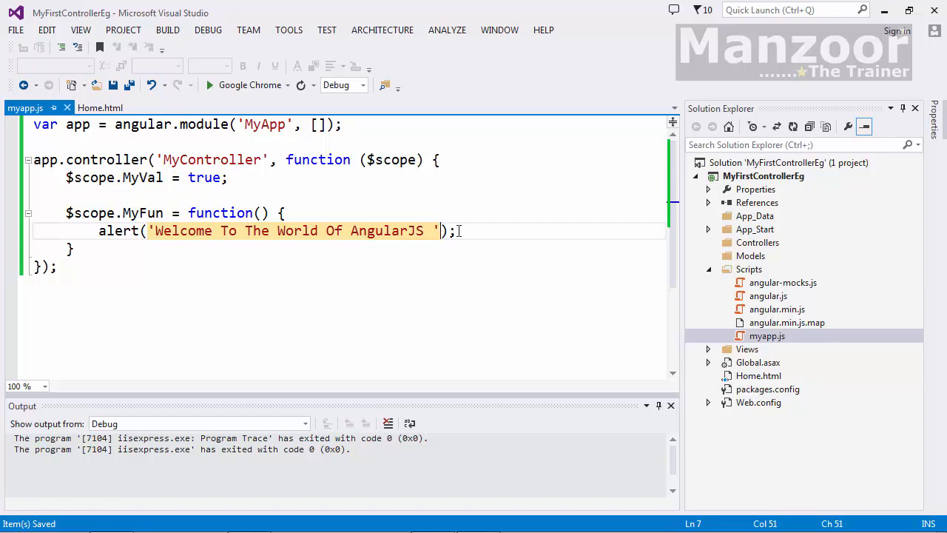
text(+ $scope.MyVal)
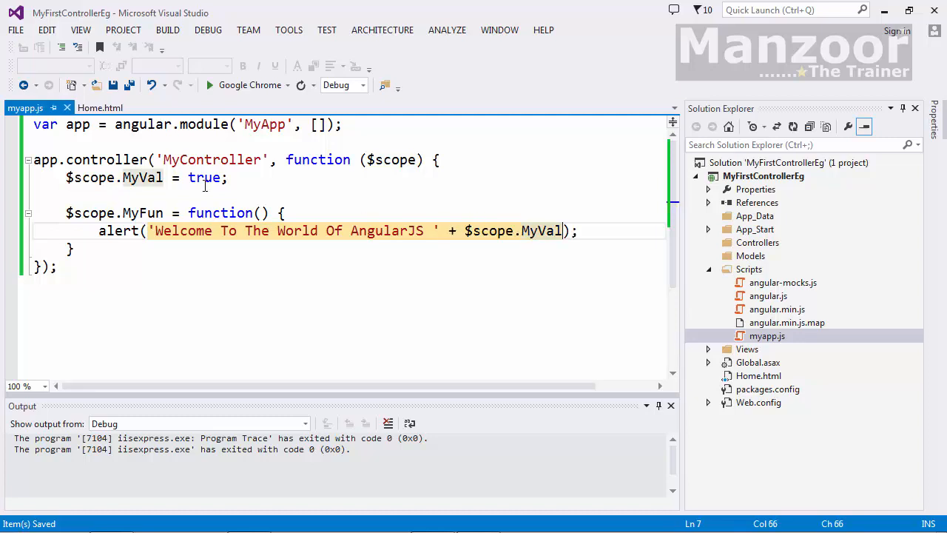
Run the app, dismiss the alert ending in 'true', and return to Visual Studio.
click(44, 109)
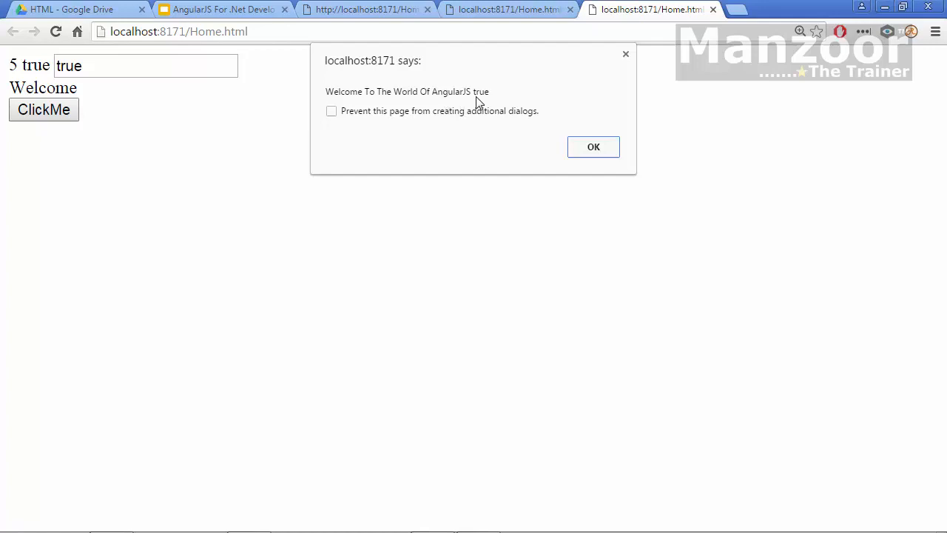
click(592, 147)
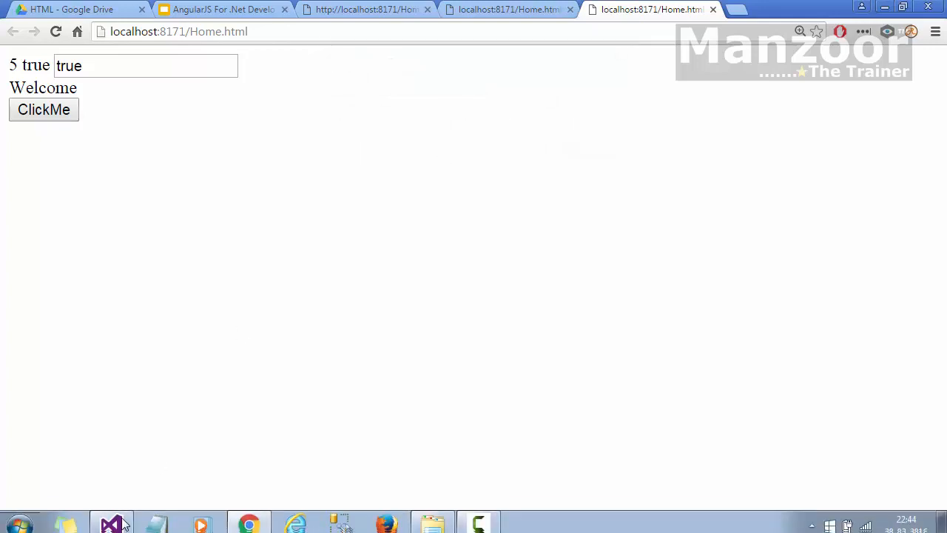
click(111, 524)
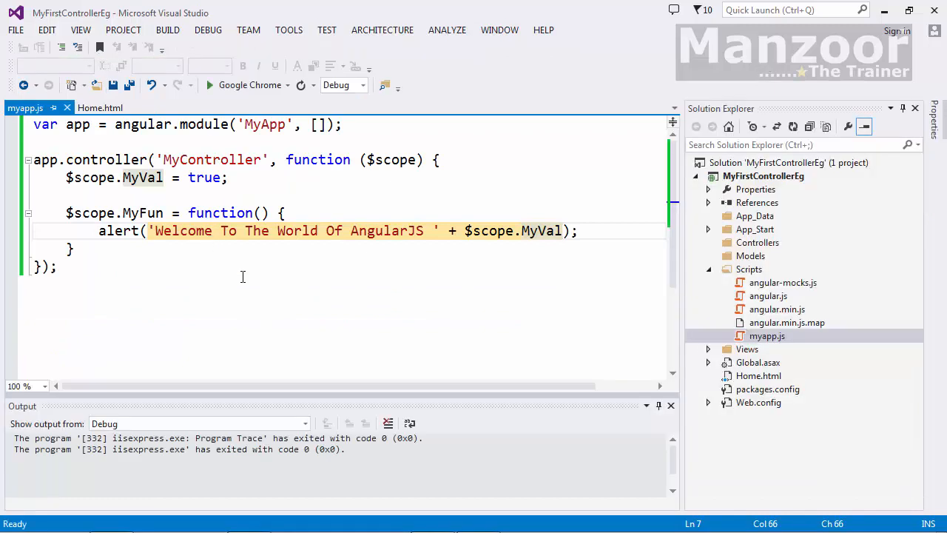
click(124, 160)
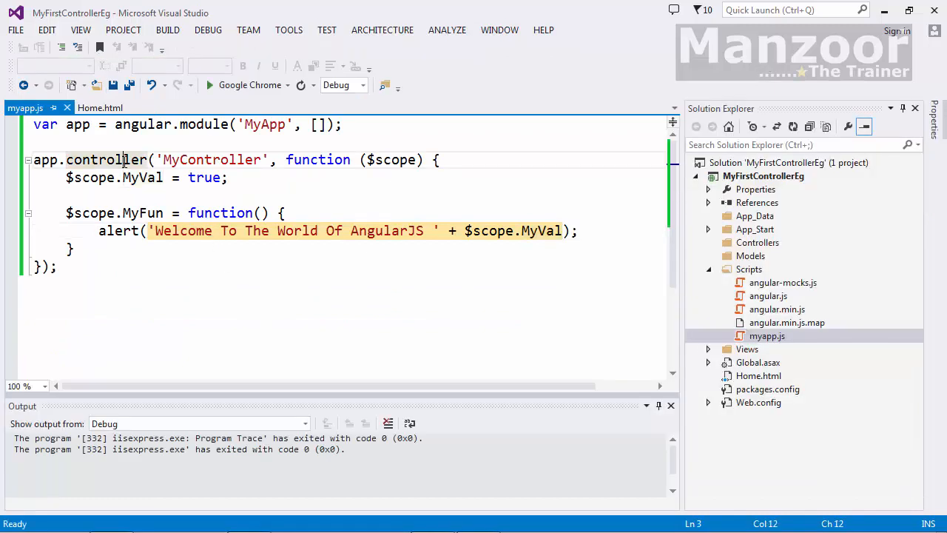